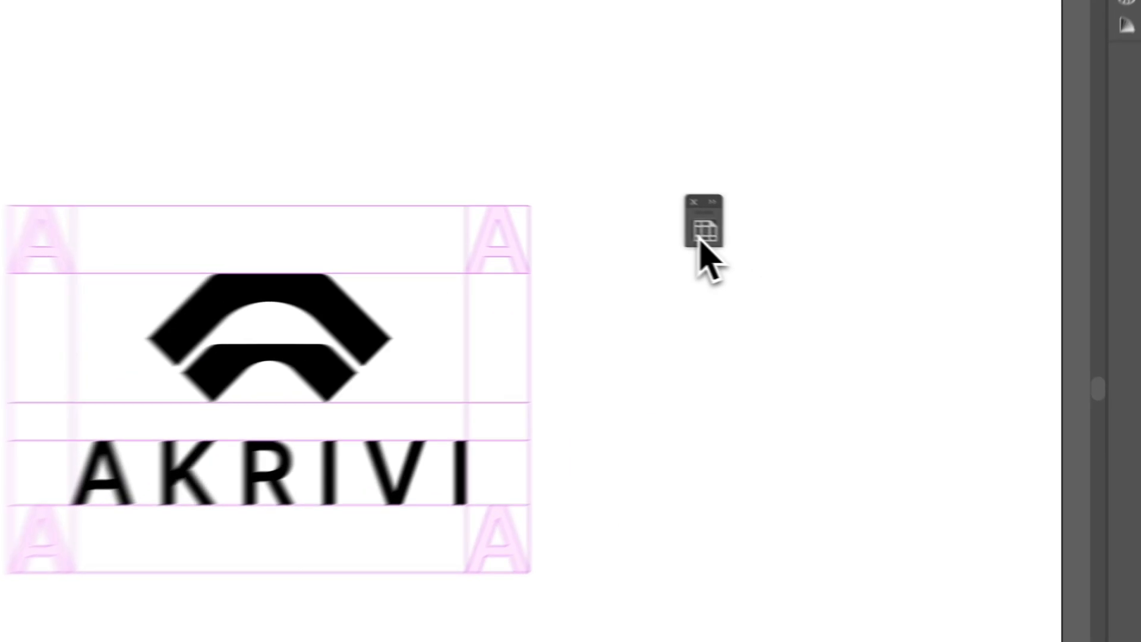
Expand the Clearspace Grid Generator panel beside the AKRIVI logo and its grid.
{"action": "left_click", "coordinate": [704, 228]}
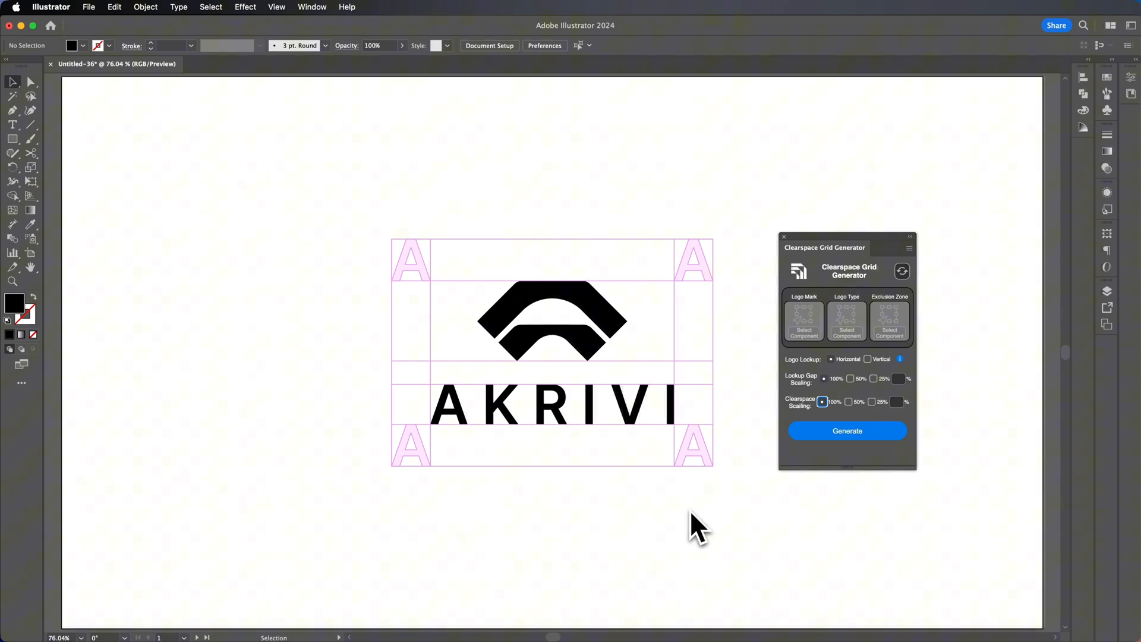
{"action": "mouse_move", "coordinate": [393, 250]}
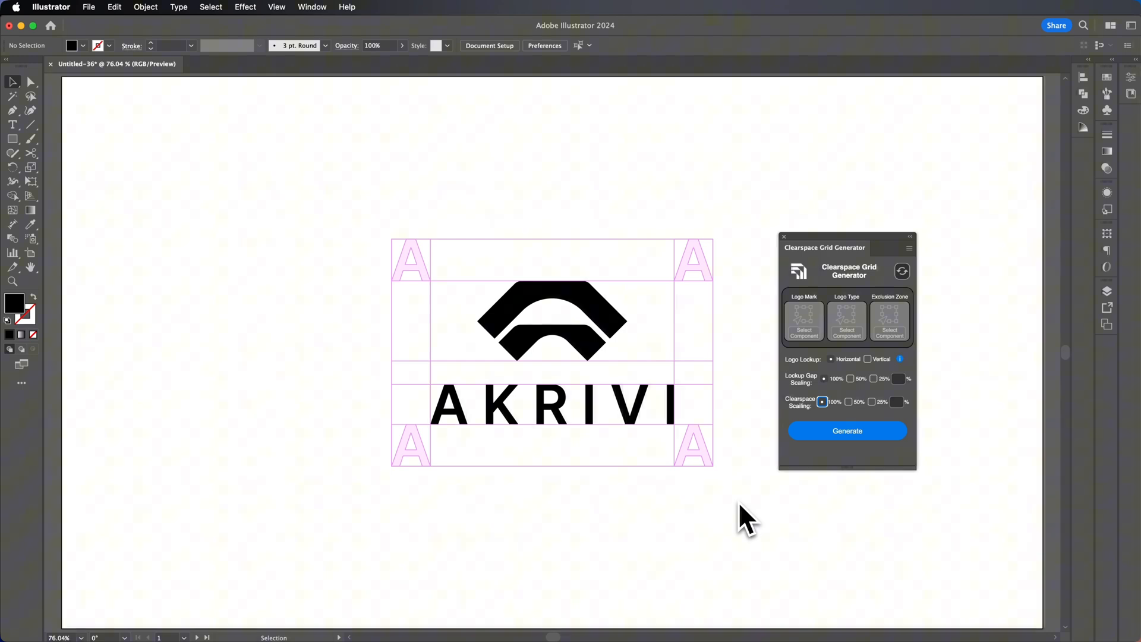
{"action": "mouse_move", "coordinate": [542, 502]}
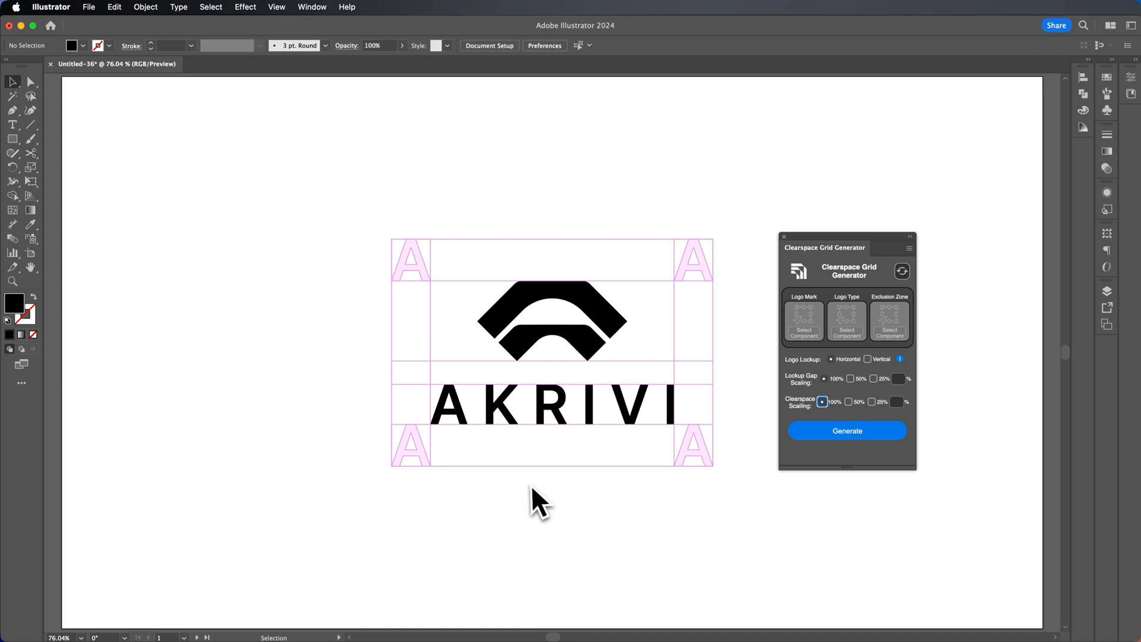
{"action": "mouse_move", "coordinate": [434, 331]}
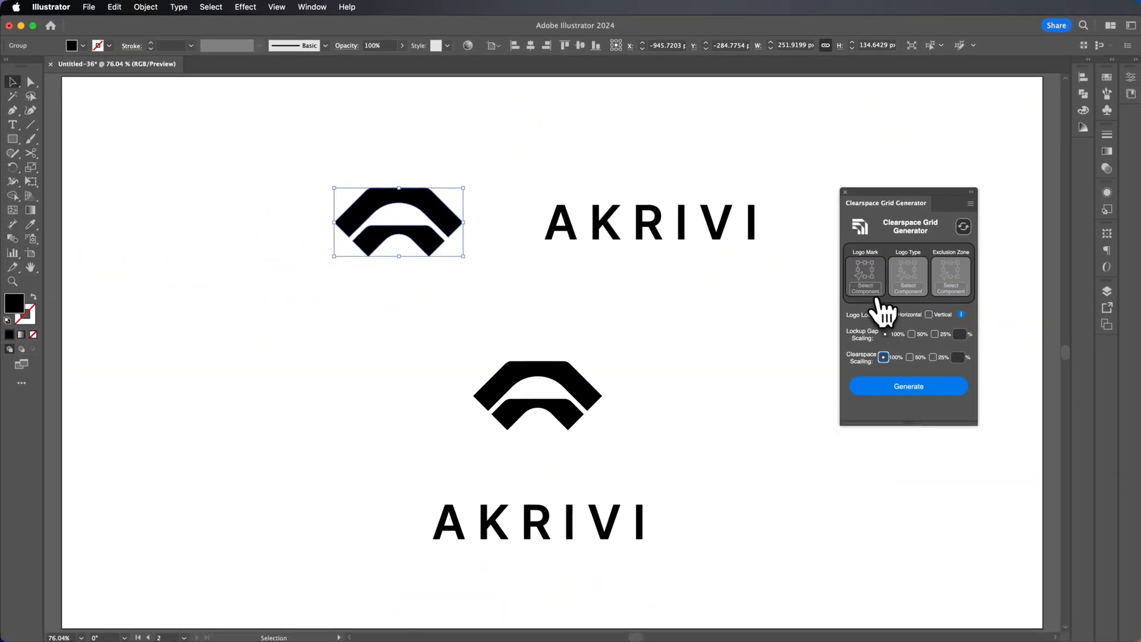
Load the AKRIVI mark as logo mark and letter A as exclusion zone, then deselect.
{"action": "left_click", "coordinate": [865, 279]}
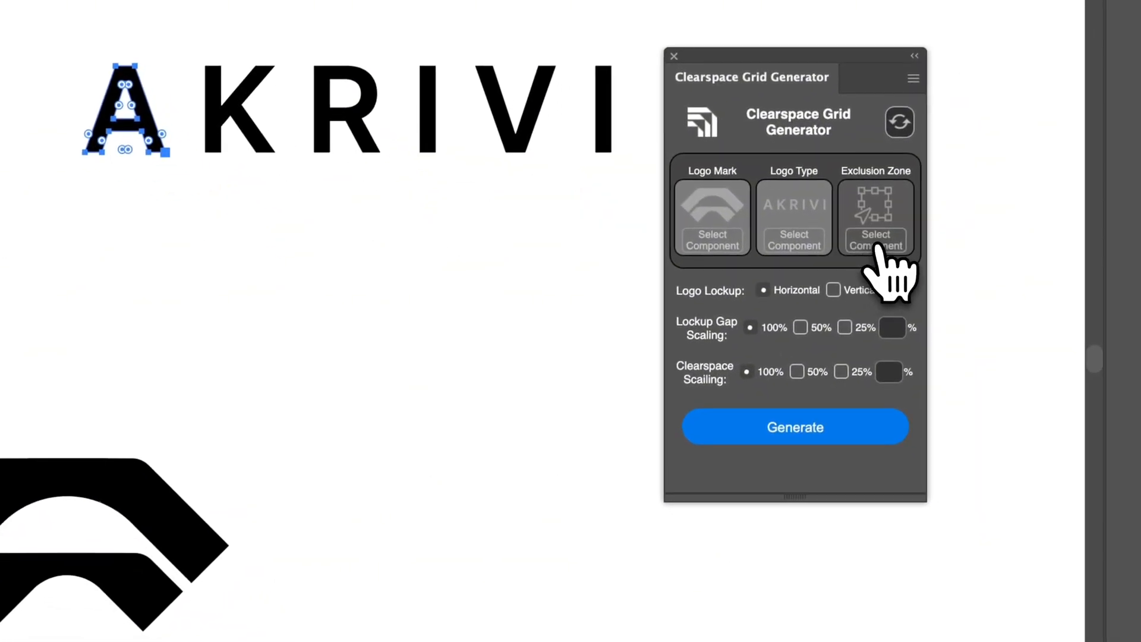
{"action": "left_click", "coordinate": [876, 240]}
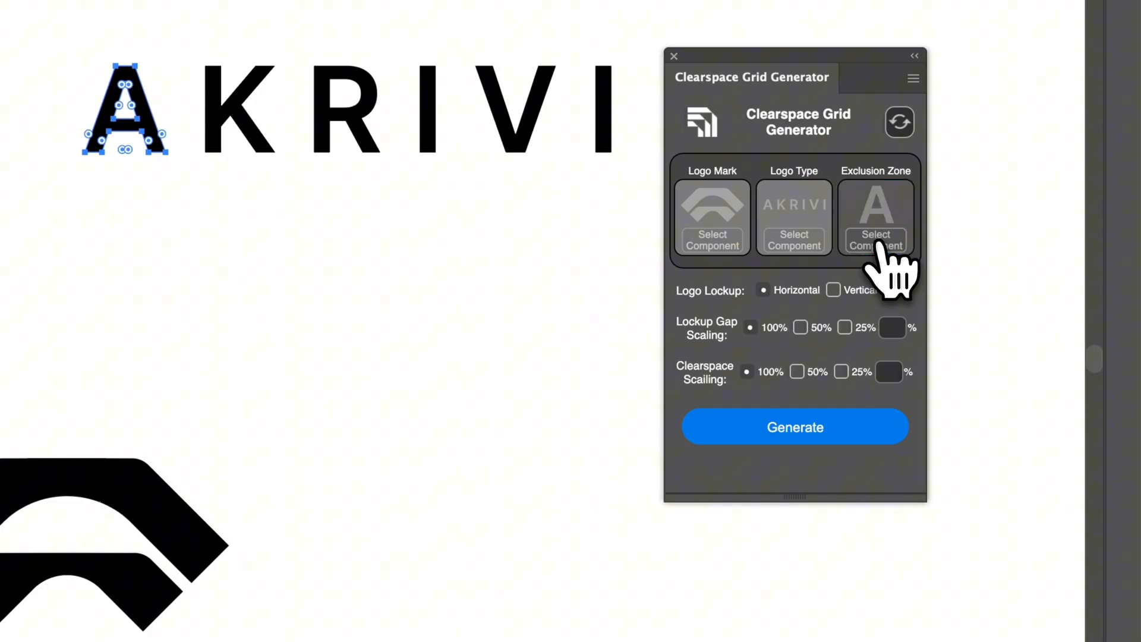
{"action": "left_click", "coordinate": [876, 240]}
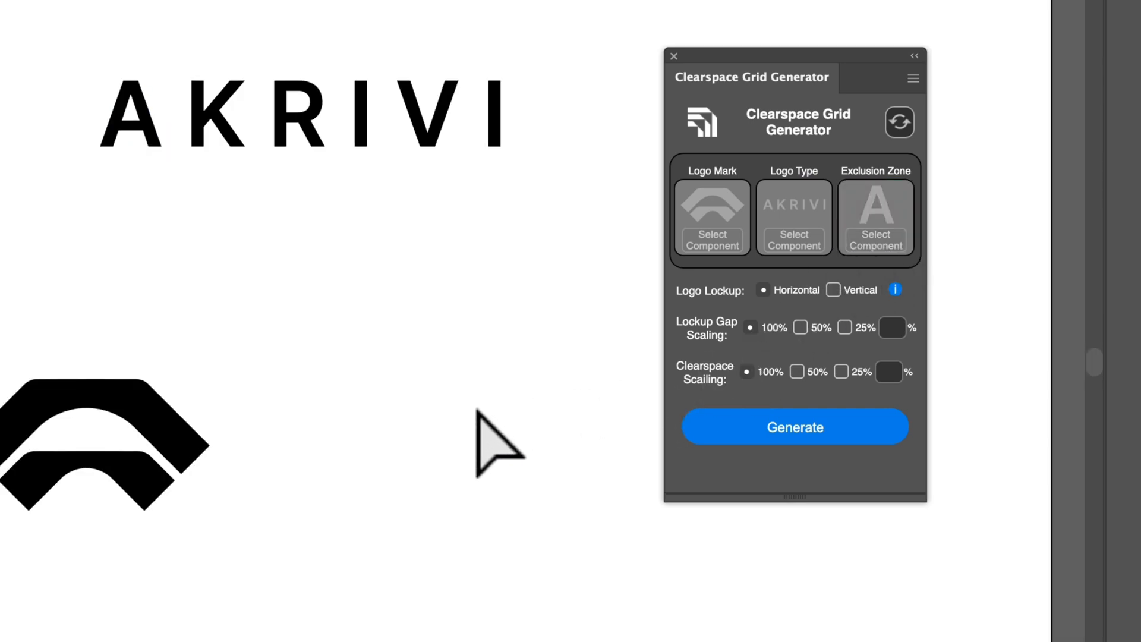
{"action": "left_click", "coordinate": [795, 427]}
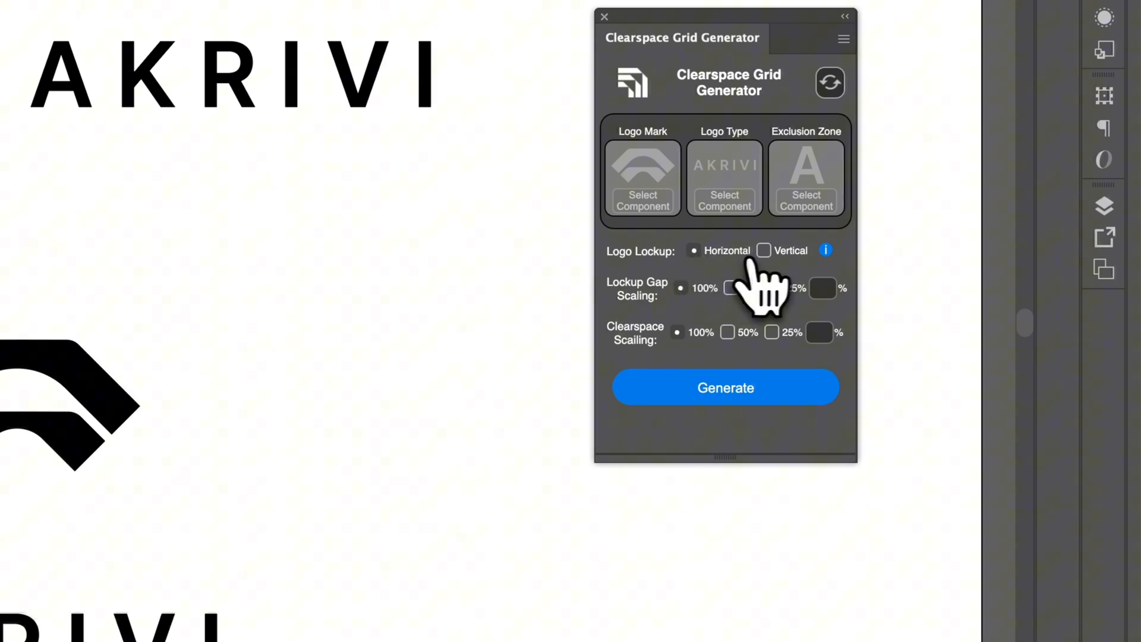
Keep the lockup Horizontal and choose 25% Lockup Gap and 25% Clearspace Scaling.
{"action": "left_click", "coordinate": [763, 251]}
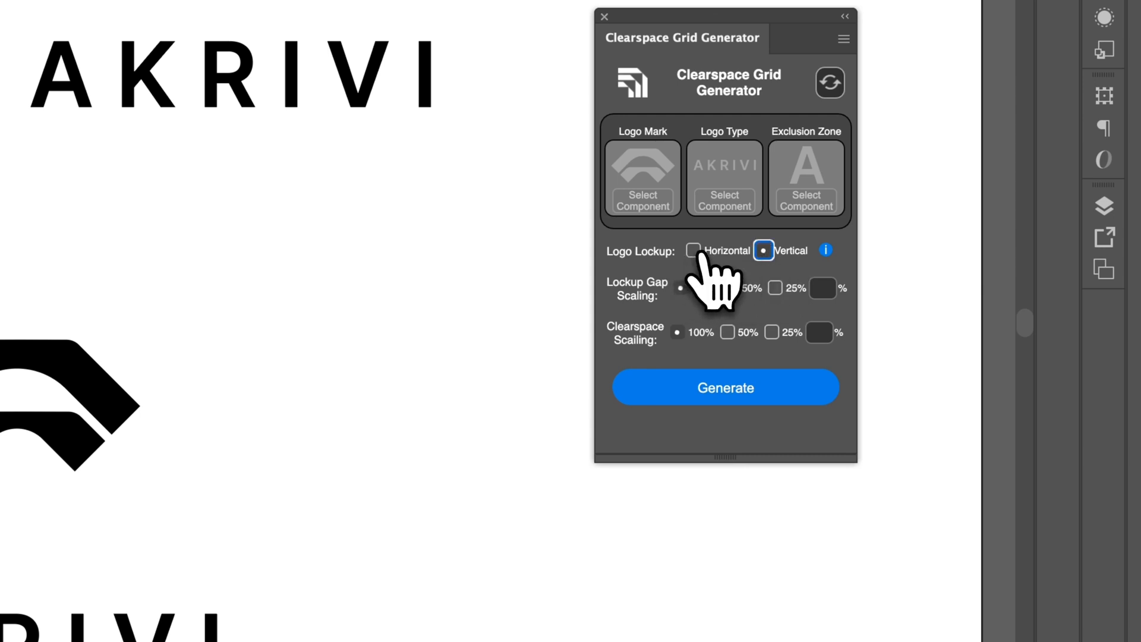
{"action": "left_click", "coordinate": [693, 250]}
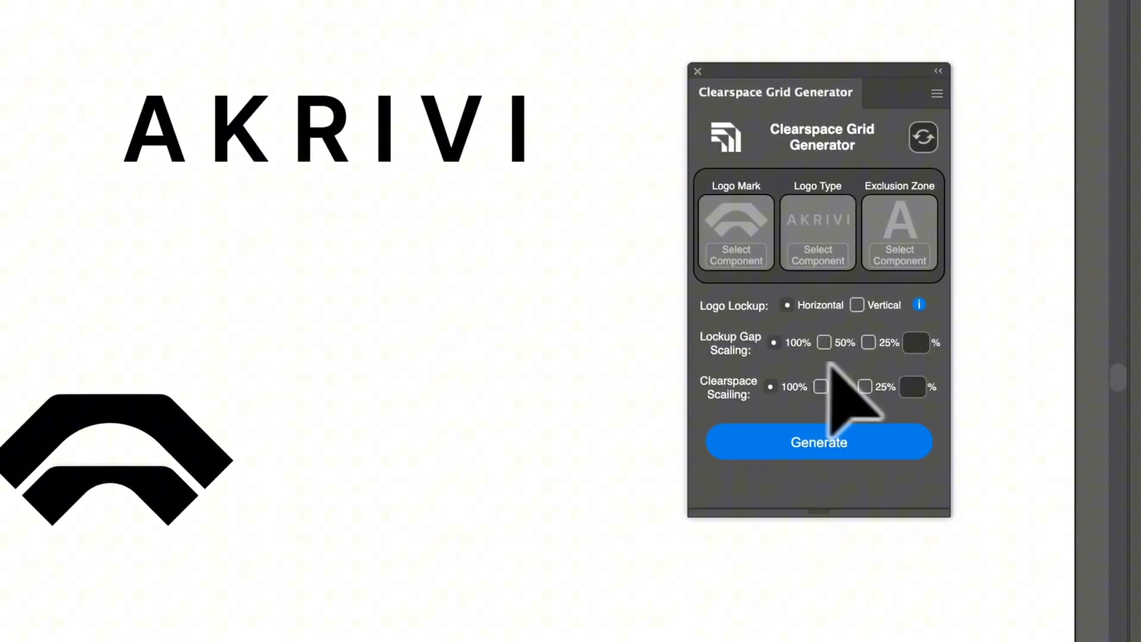
{"action": "left_click", "coordinate": [862, 382]}
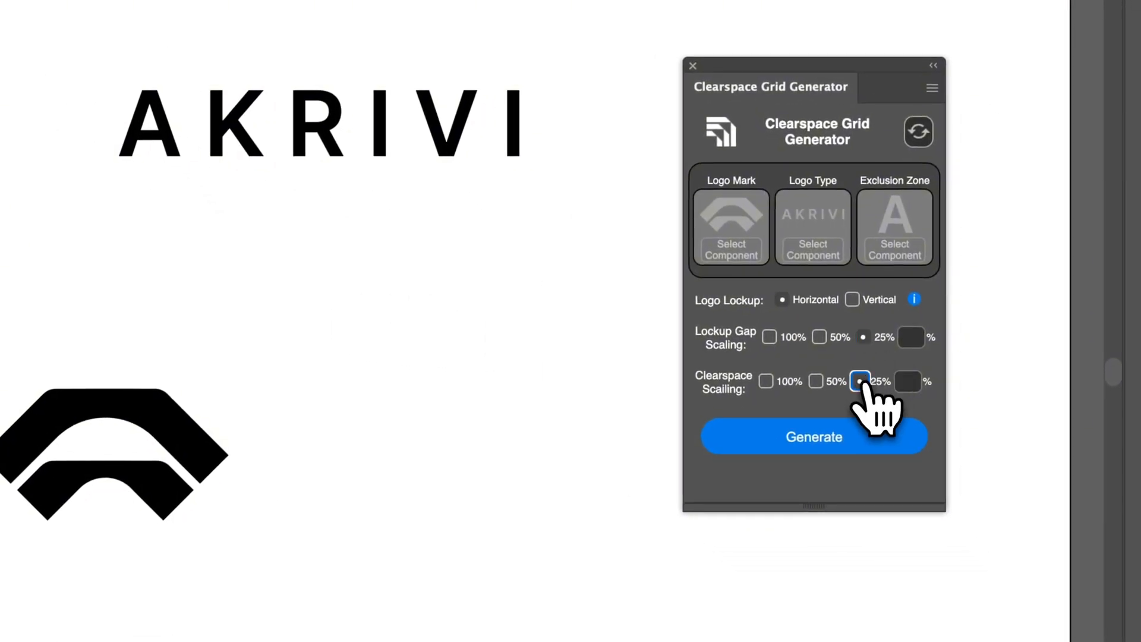
{"action": "left_click", "coordinate": [814, 437]}
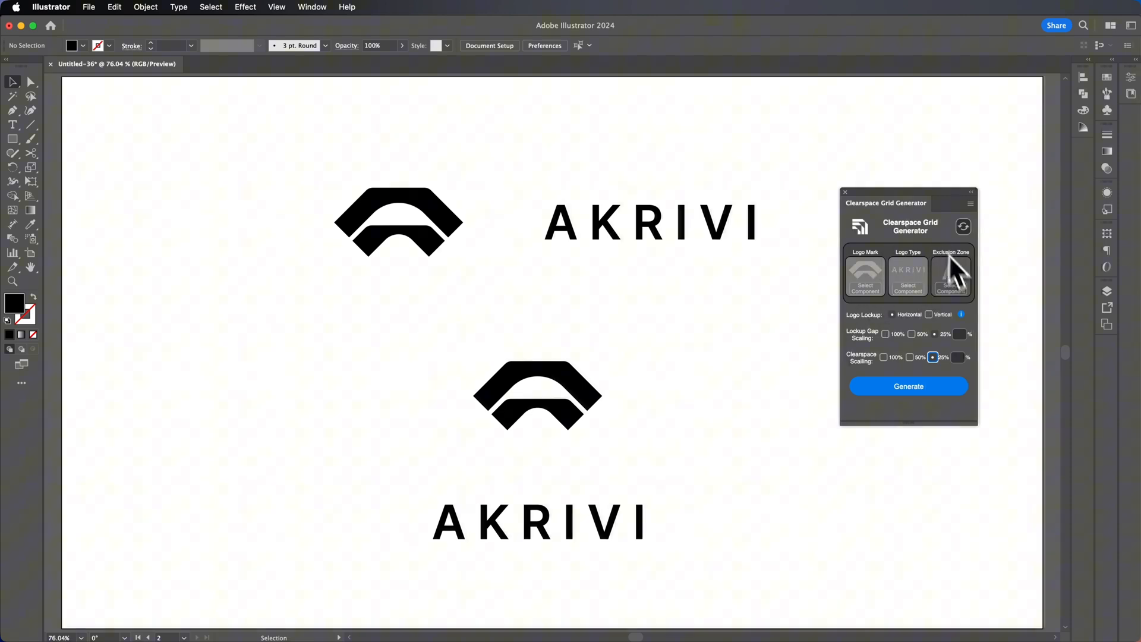
Switch Lockup Gap and Clearspace Scaling to 50%, then Generate the grids.
{"action": "left_click", "coordinate": [951, 277]}
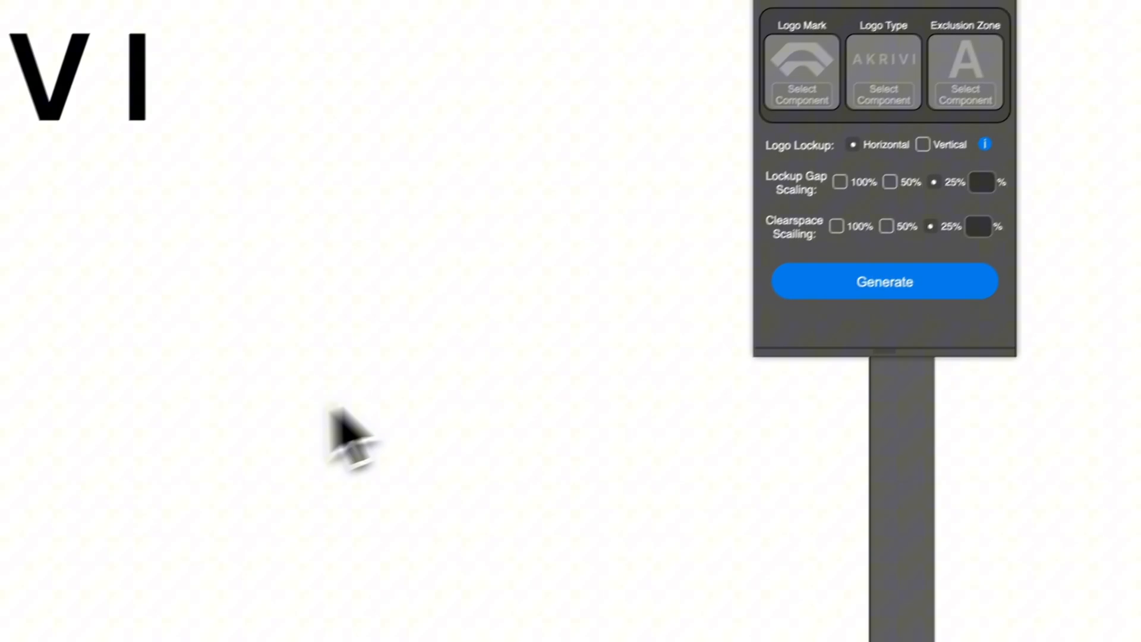
{"action": "left_click", "coordinate": [703, 268]}
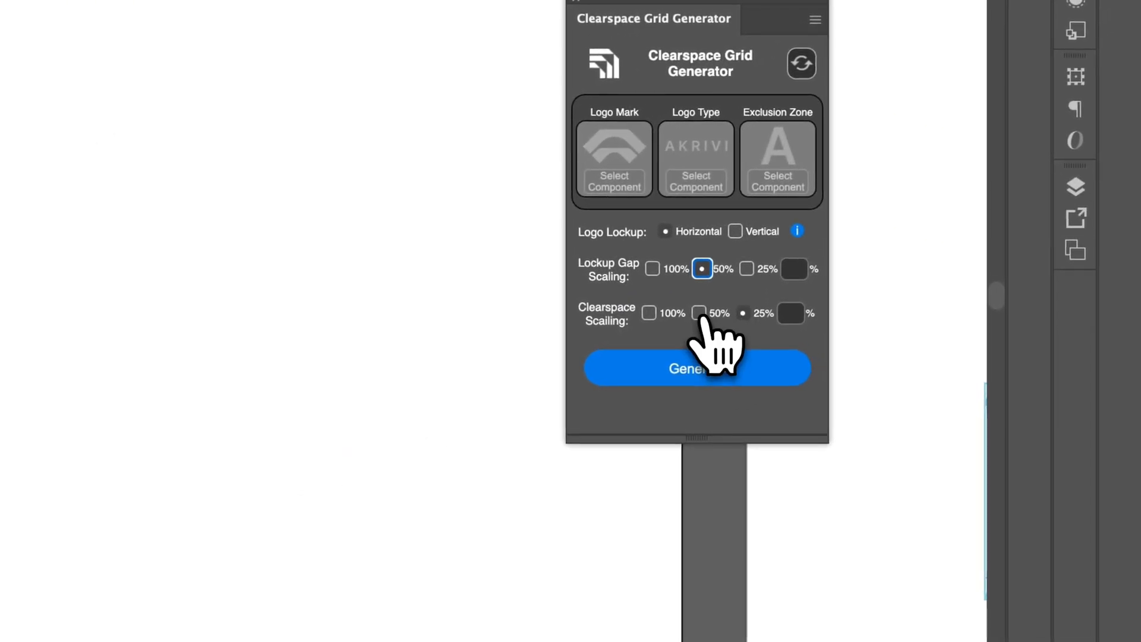
{"action": "left_click", "coordinate": [698, 314]}
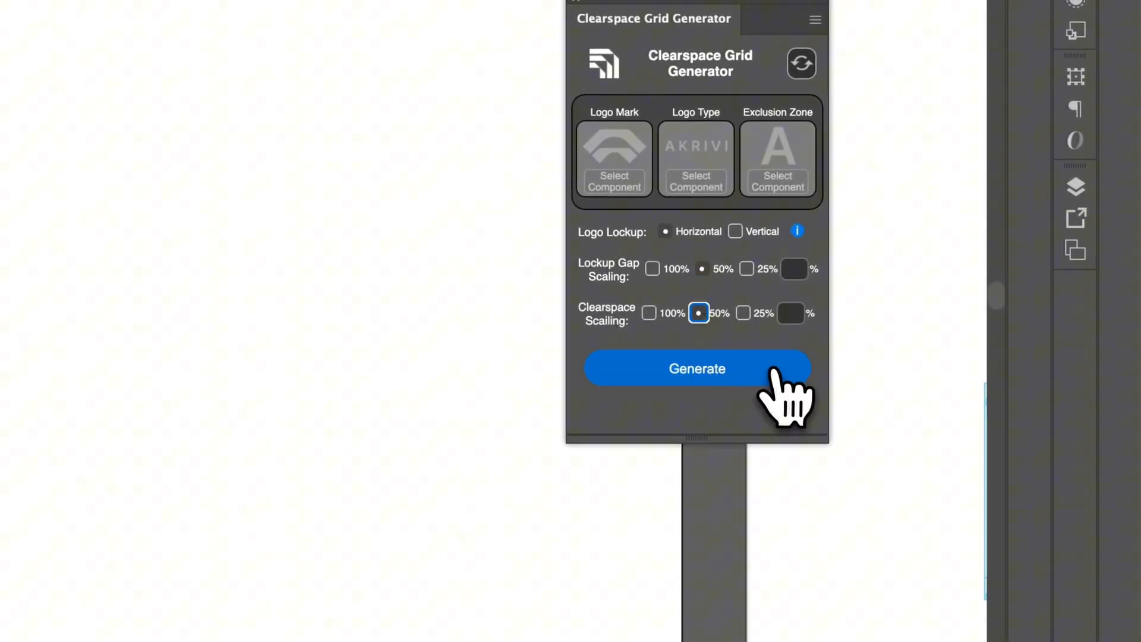
{"action": "left_click", "coordinate": [696, 369]}
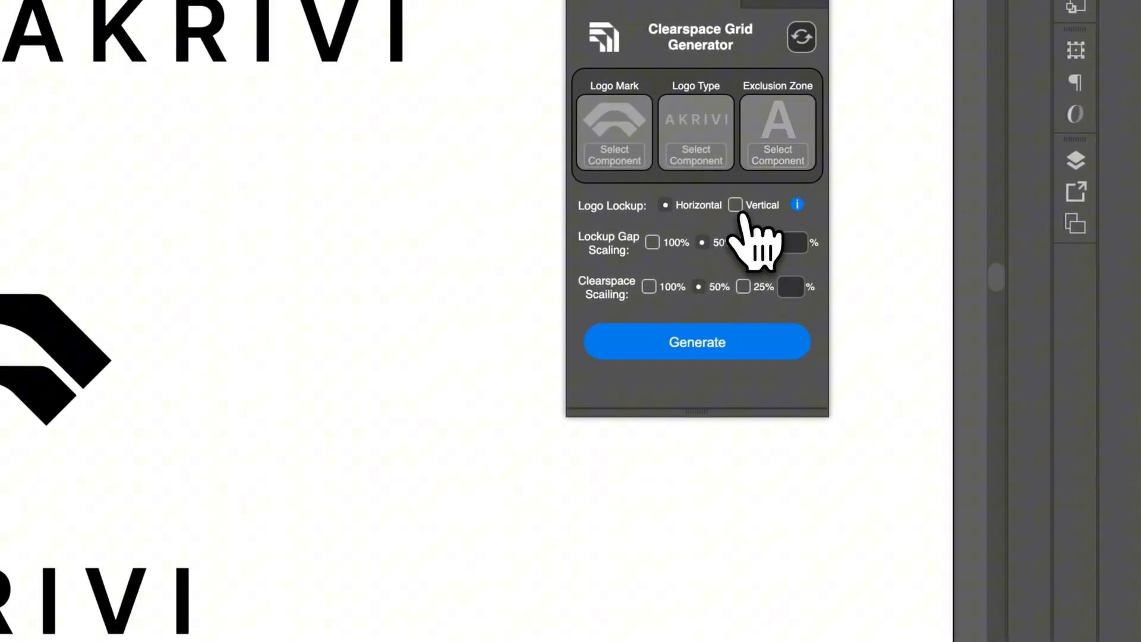
Choose a Vertical lockup with custom 35% gap and 35% clearspace, then Generate.
{"action": "left_click", "coordinate": [735, 204]}
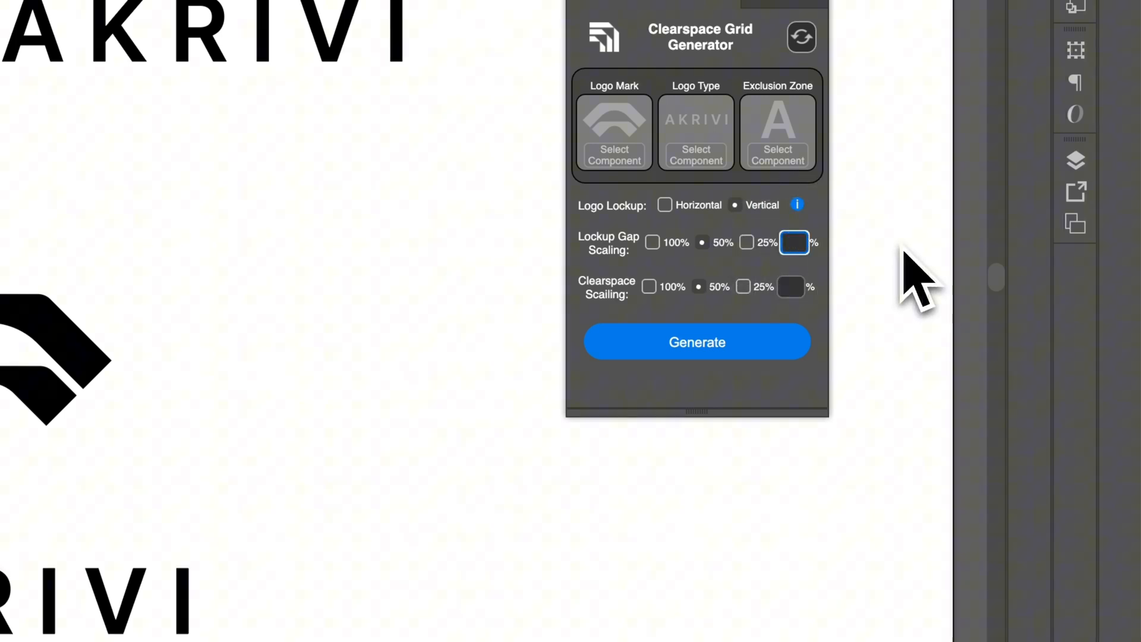
{"action": "type", "text": "35"}
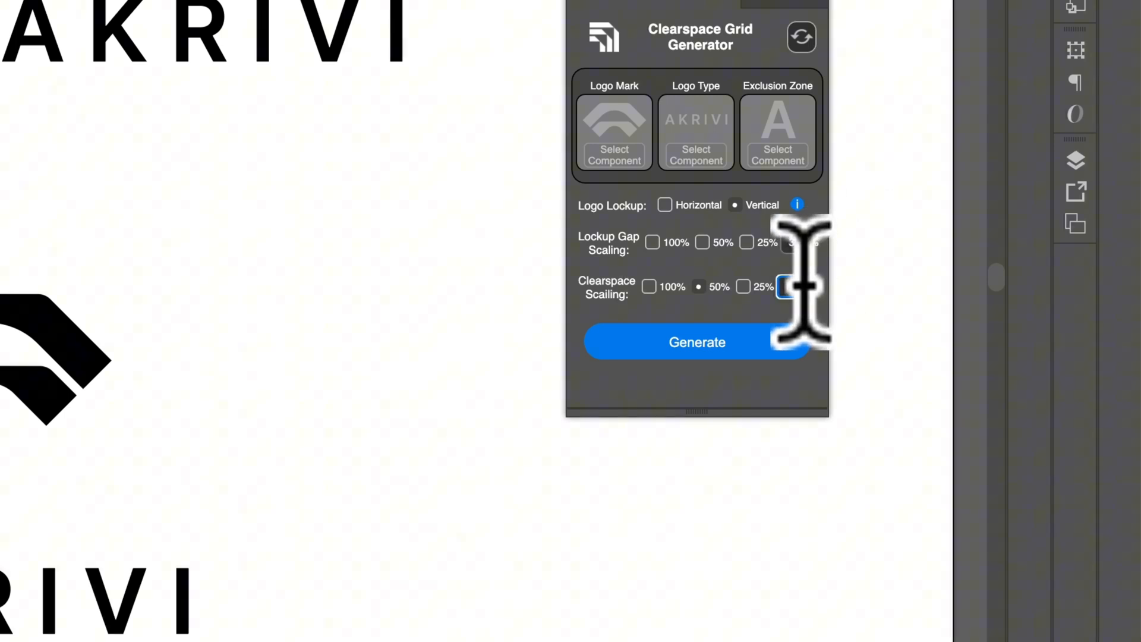
{"action": "type", "text": "35"}
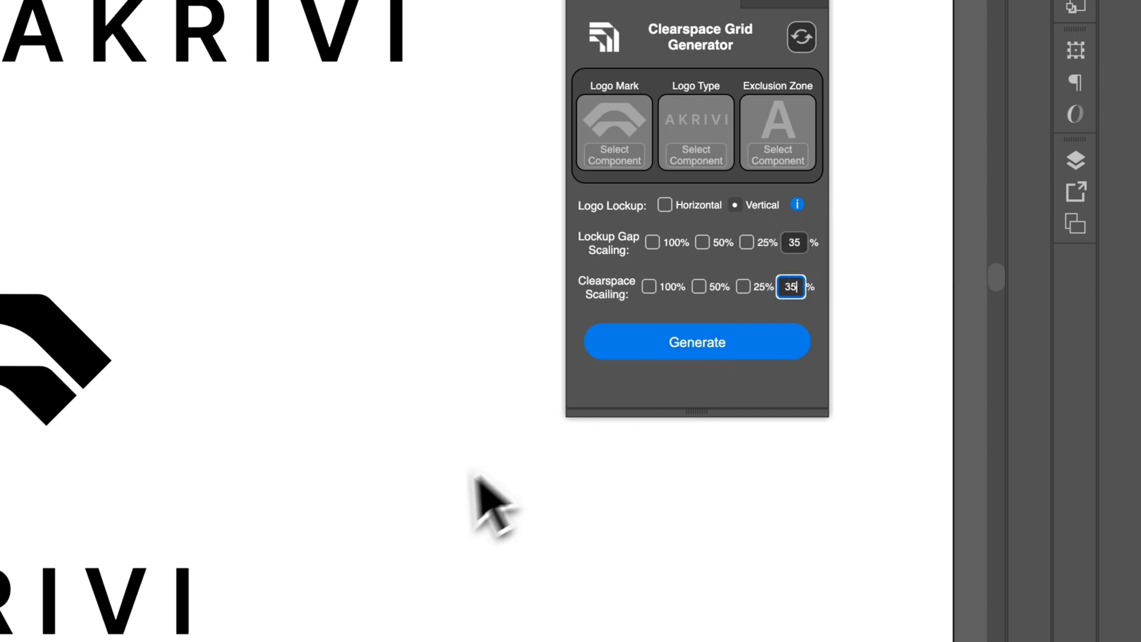
{"action": "left_click", "coordinate": [696, 342]}
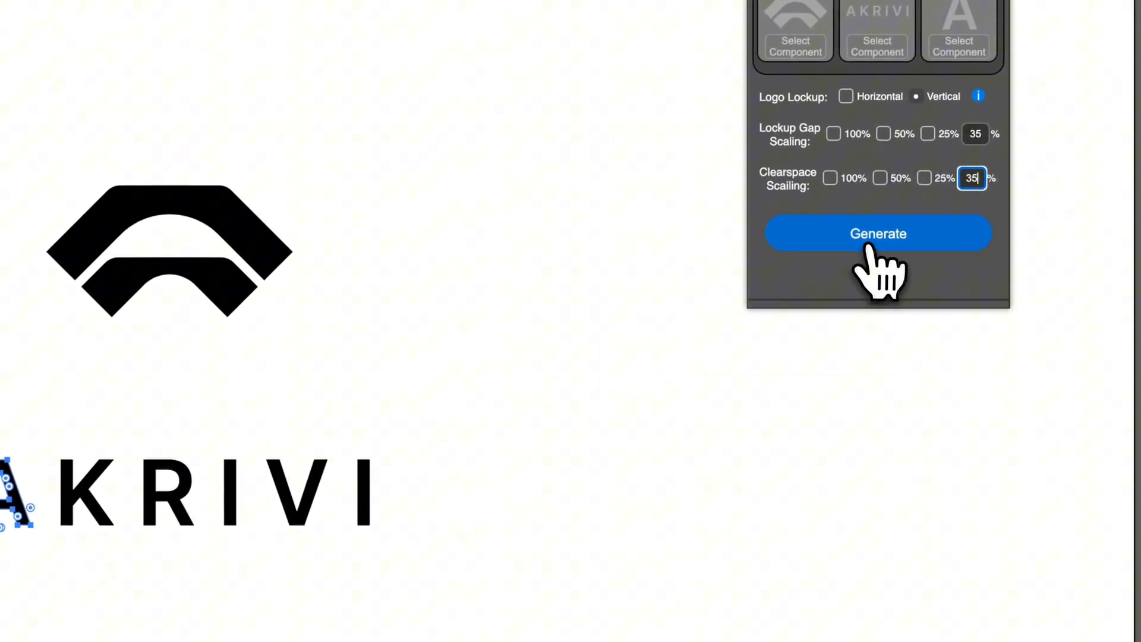
{"action": "left_click", "coordinate": [878, 234]}
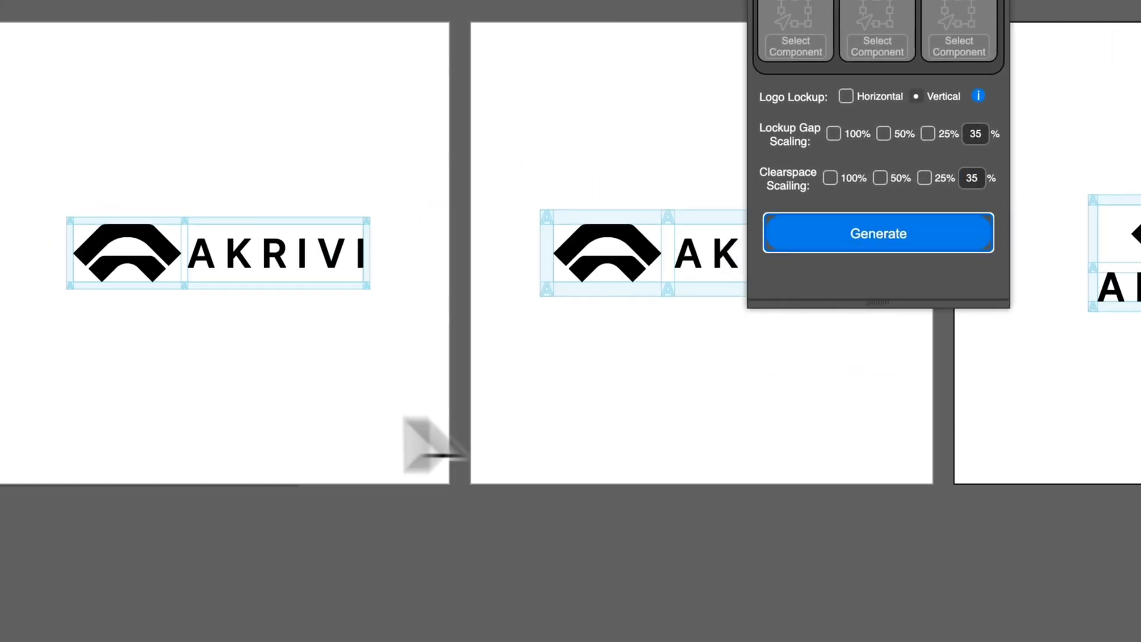